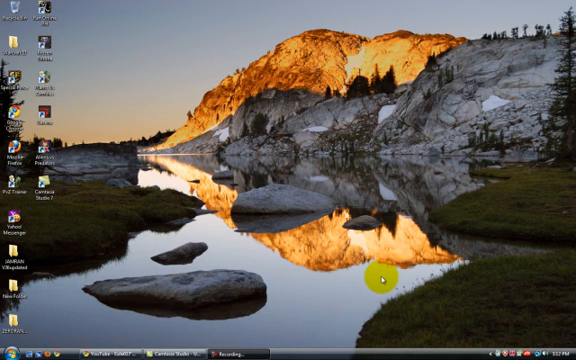
# - Launch Windows Explorer and navigate to Documents > Downloads
pyautogui.click(8, 352)
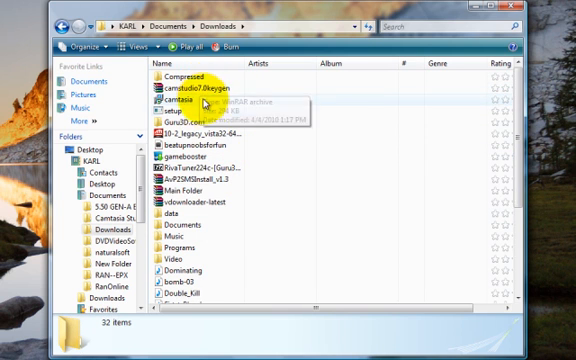
pyautogui.moveTo(184, 236)
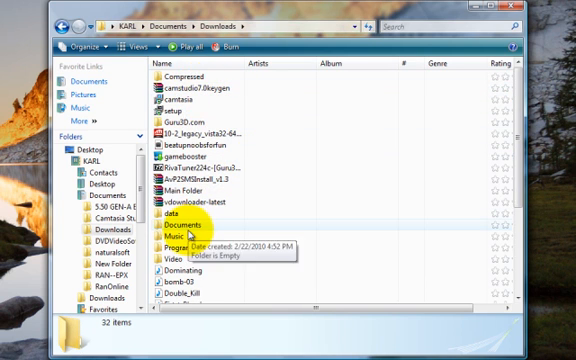
# - Enter the Video folder and select the Apologize tut piano movie
pyautogui.doubleClick(168, 260)
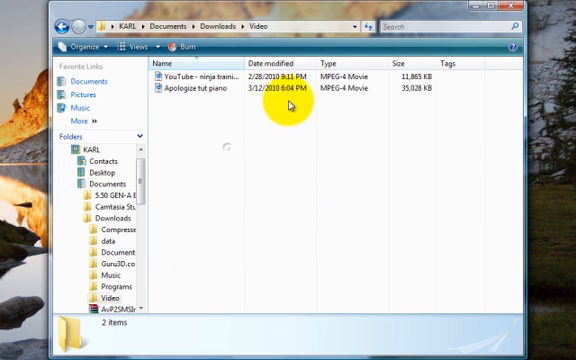
pyautogui.click(208, 90)
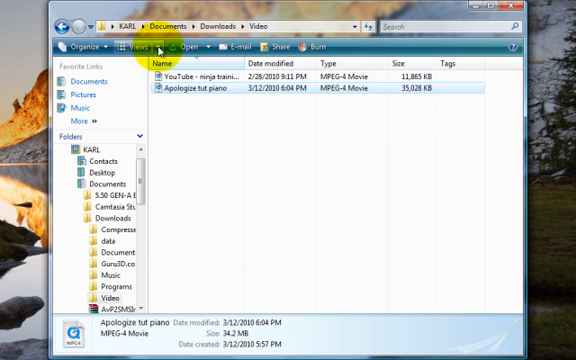
pyautogui.click(208, 170)
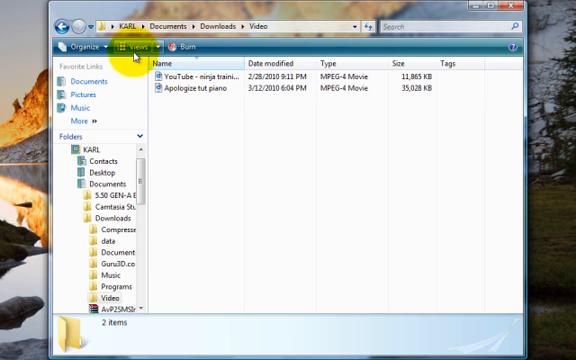
# - In Folder Options View settings, uncheck 'Hide extensions for known file types'
pyautogui.click(80, 48)
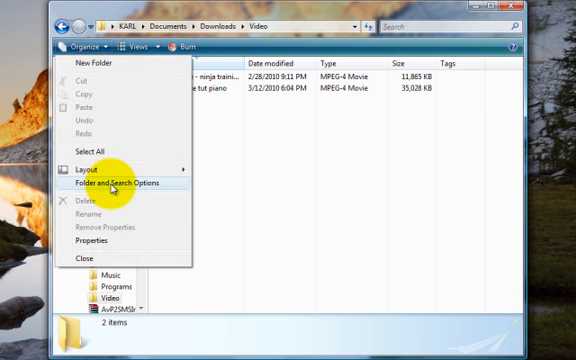
pyautogui.click(120, 184)
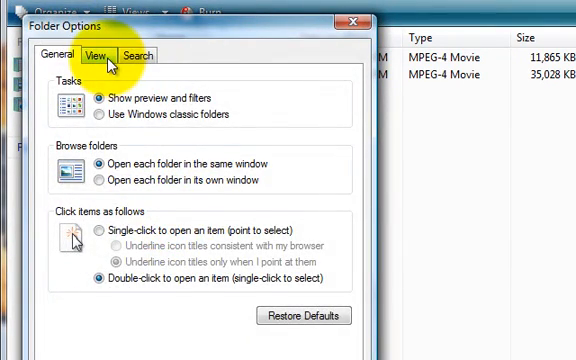
pyautogui.click(96, 52)
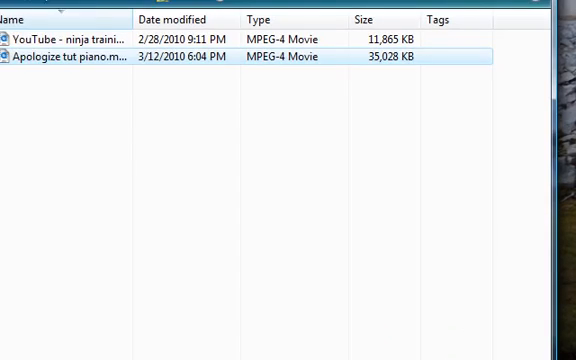
# - Rename Apologize tut piano with a .mp3 extension and accept the warning
pyautogui.rightClick(80, 56)
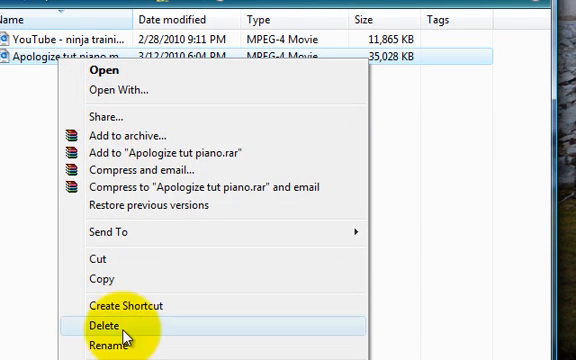
pyautogui.click(108, 344)
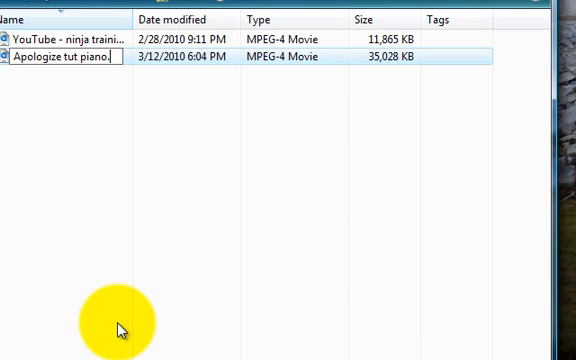
pyautogui.write('.mp3')
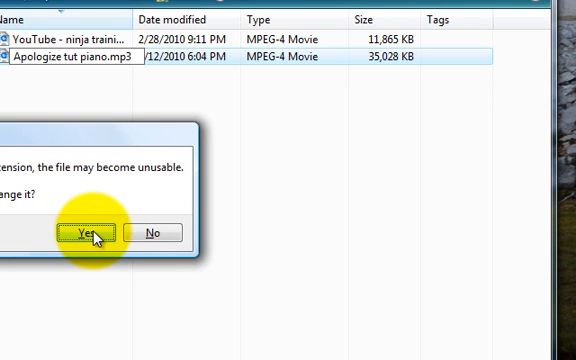
pyautogui.click(94, 232)
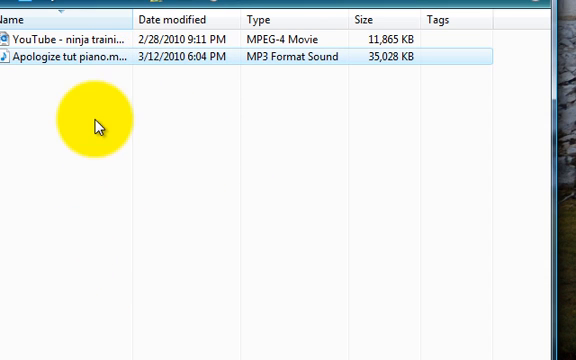
pyautogui.moveTo(72, 136)
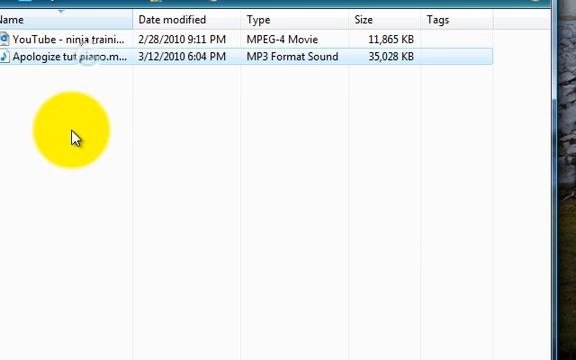
pyautogui.moveTo(96, 60)
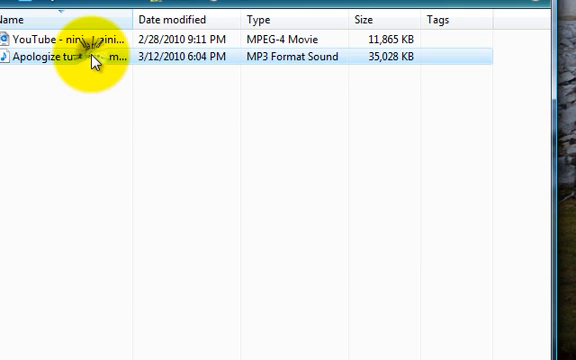
# - Rename the piano file back to .mp4 and deselect it
pyautogui.rightClick(60, 56)
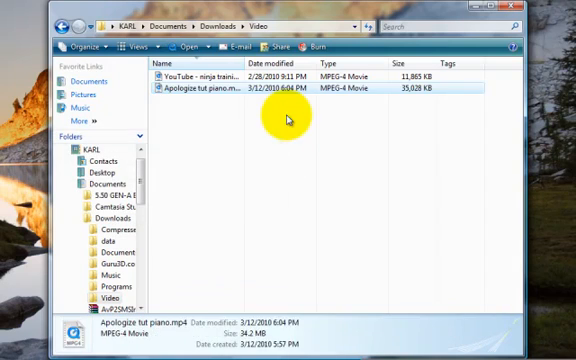
pyautogui.click(344, 170)
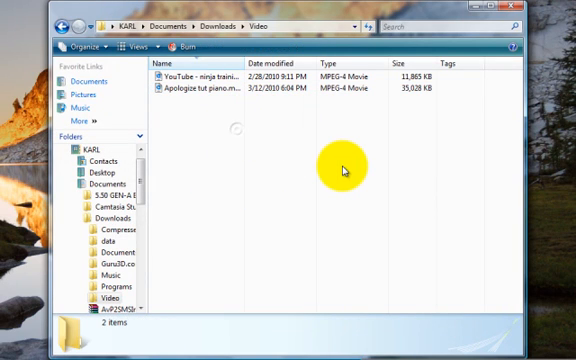